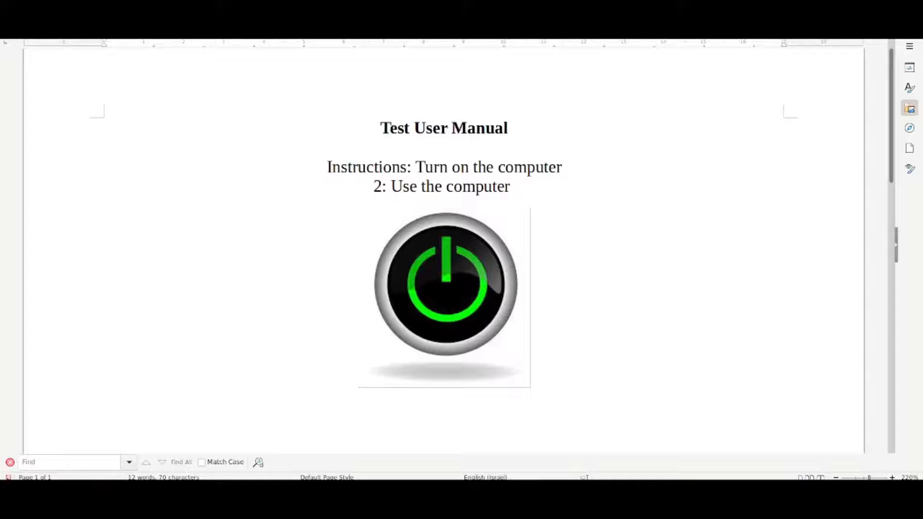
Start exporting the Test User Manual document as a PDF
{"action": "left_click", "coordinate": [444, 297]}
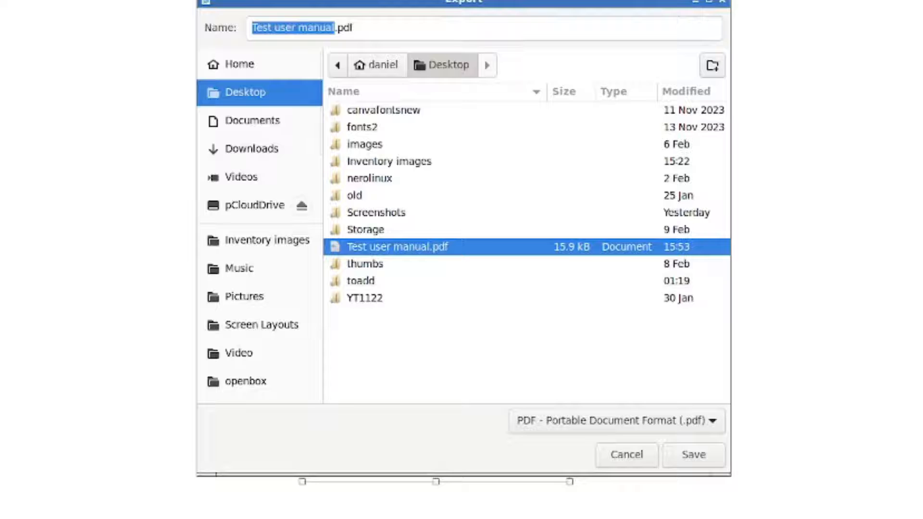
Save the PDF to the Desktop as 'Test user manual.pdf', overwriting the existing file
{"action": "left_click", "coordinate": [693, 454]}
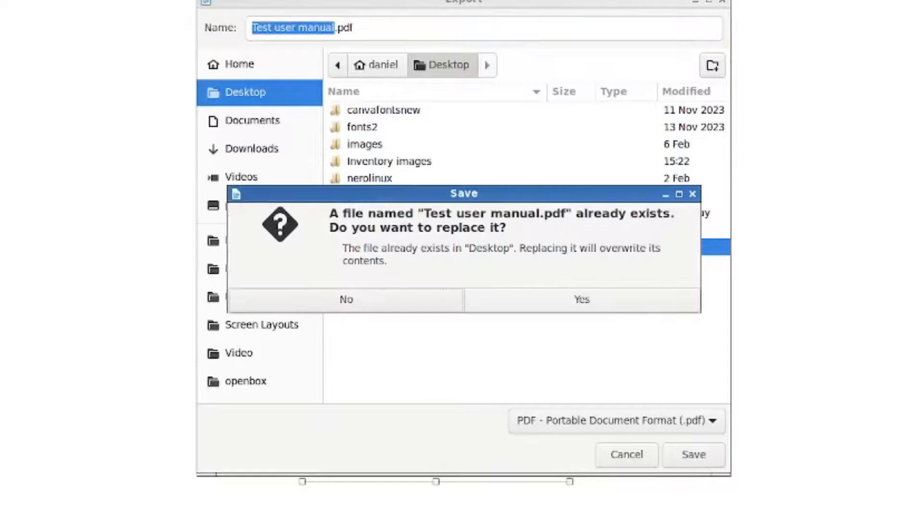
{"action": "left_click", "coordinate": [580, 299]}
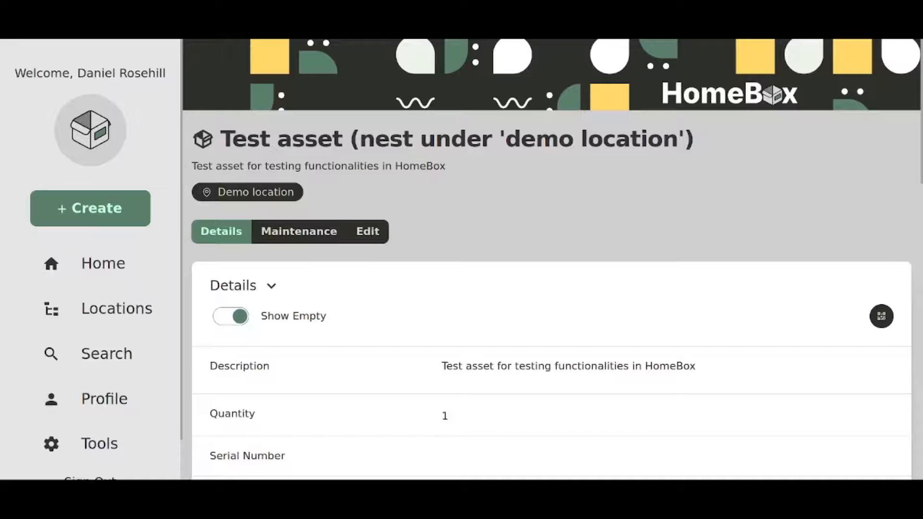
Open the Test asset's edit form, showing parent location Demo location
{"action": "scroll", "scroll_direction": "down", "scroll_amount": 3}
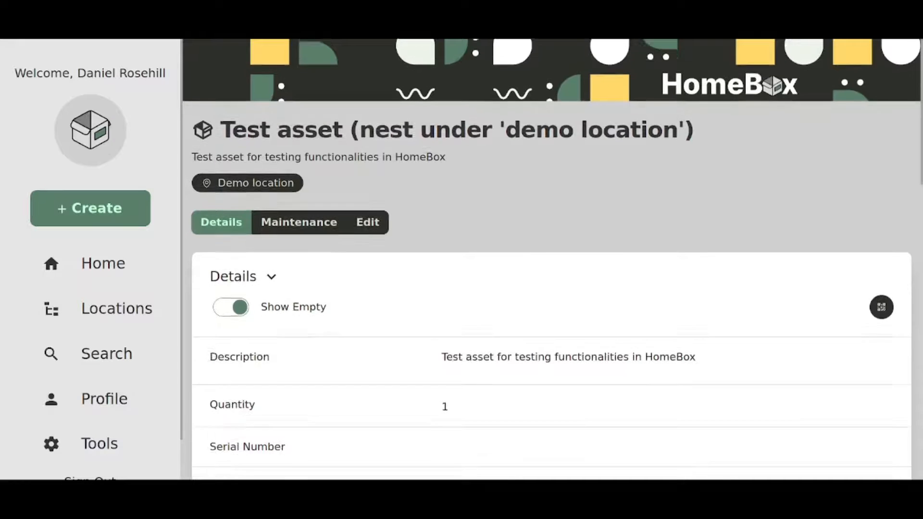
{"action": "scroll", "scroll_direction": "down", "scroll_amount": 3}
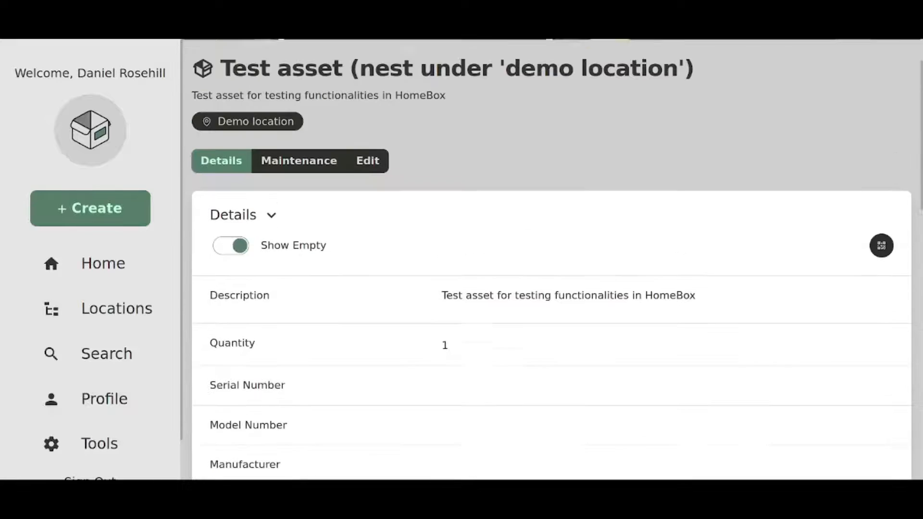
{"action": "scroll", "scroll_direction": "down", "scroll_amount": 3}
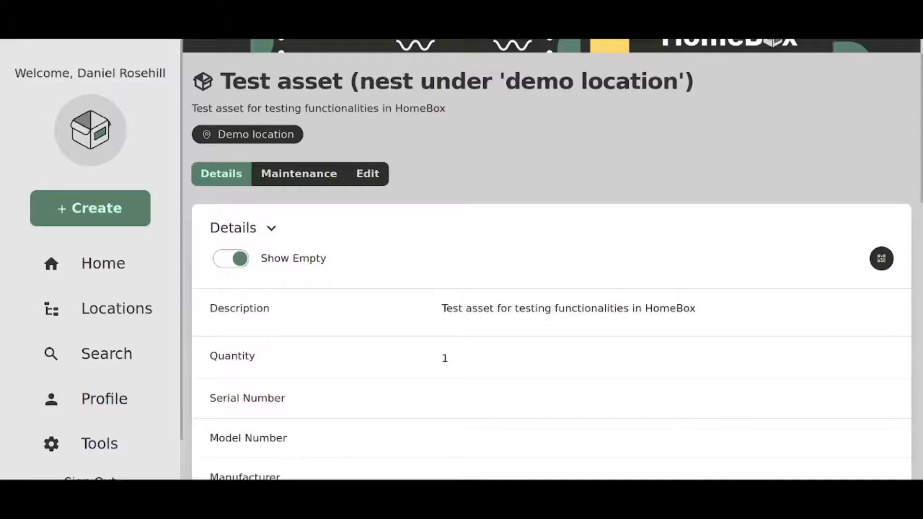
{"action": "left_click", "coordinate": [367, 173]}
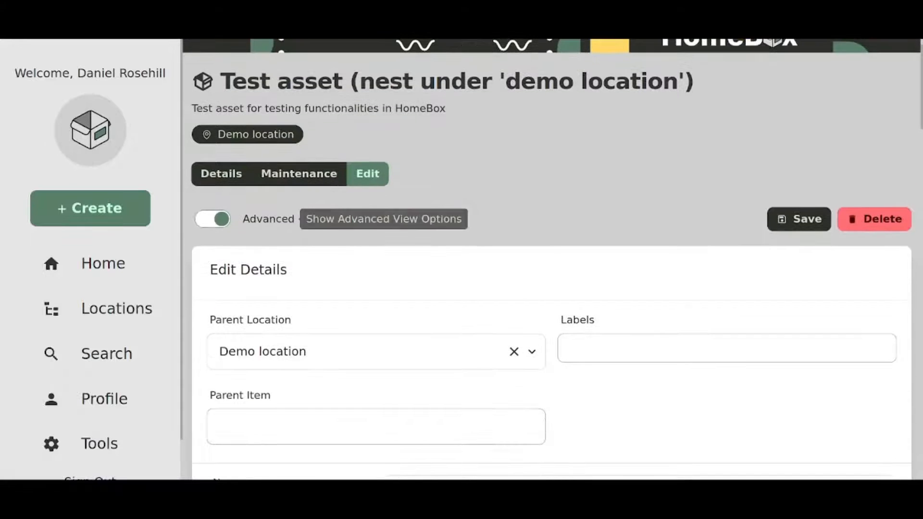
{"action": "scroll", "scroll_direction": "down", "scroll_amount": 3}
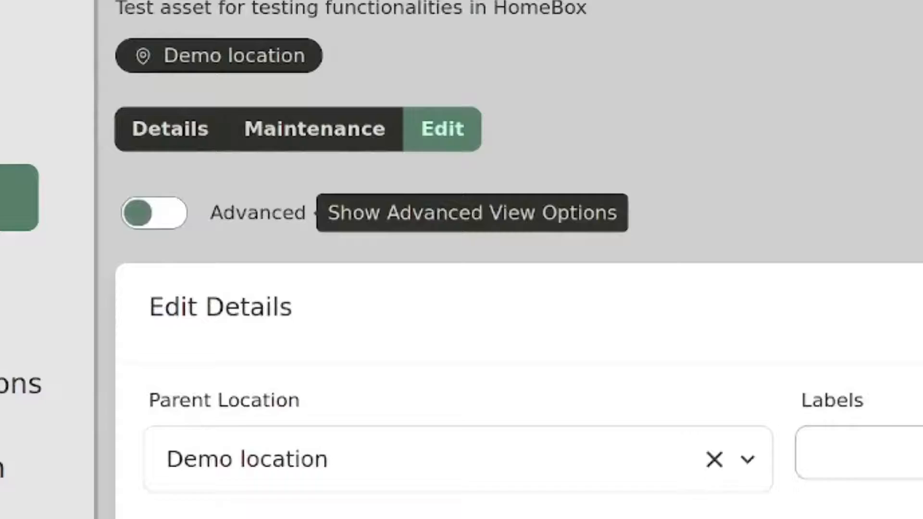
Enable advanced options and bring the Attachments section listing Test file.txt into view
{"action": "left_click", "coordinate": [152, 213]}
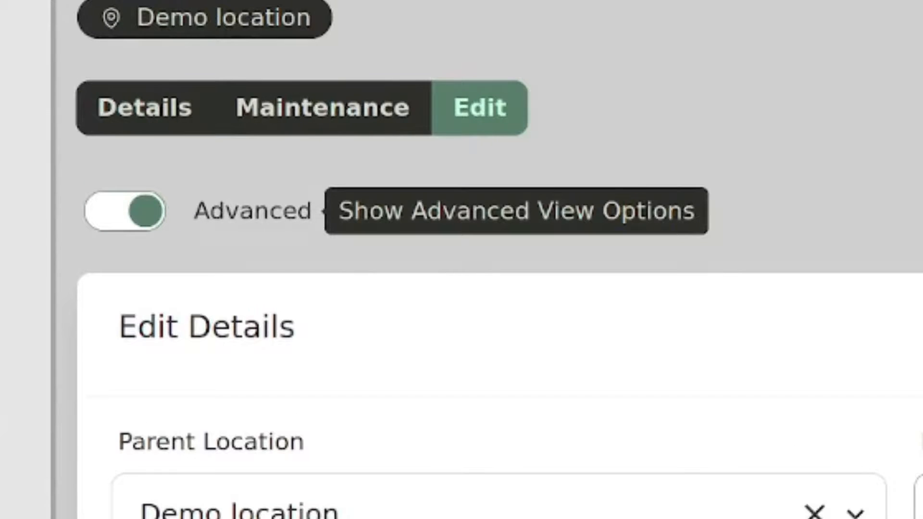
{"action": "scroll", "scroll_direction": "down", "scroll_amount": 3}
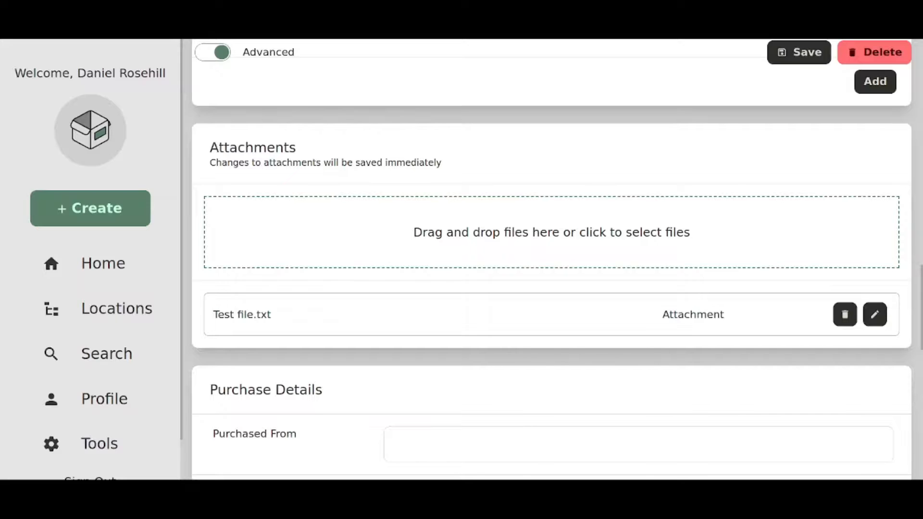
Attach 'Test user manual.pdf' to the Test asset and save the edits
{"action": "left_click", "coordinate": [551, 231]}
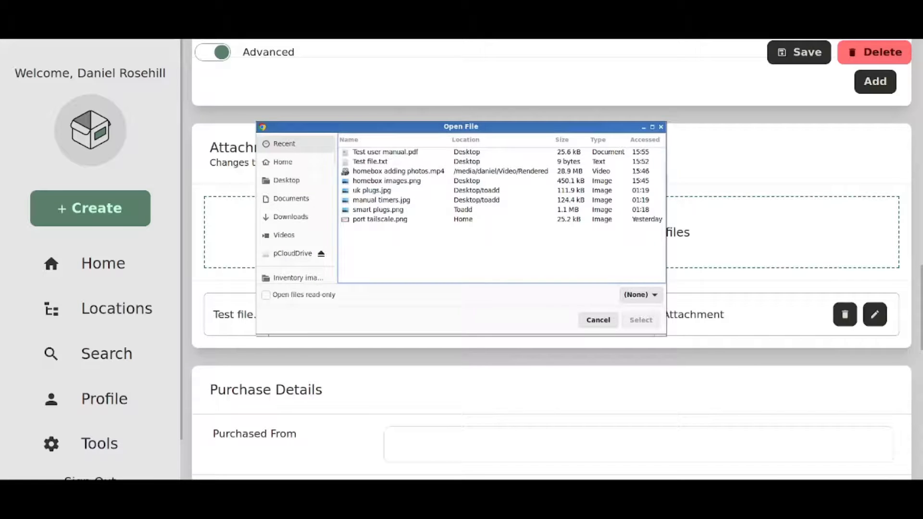
{"action": "left_click", "coordinate": [385, 152]}
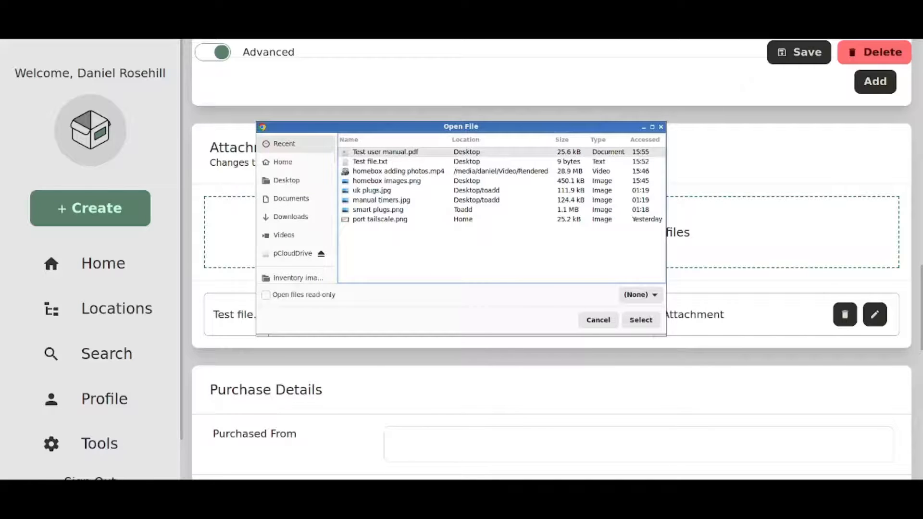
{"action": "left_click", "coordinate": [641, 320]}
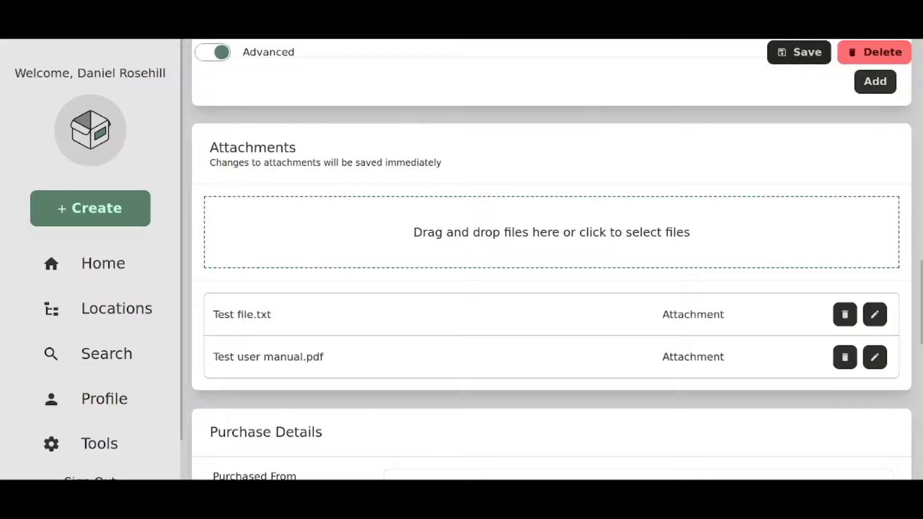
{"action": "left_click", "coordinate": [799, 52]}
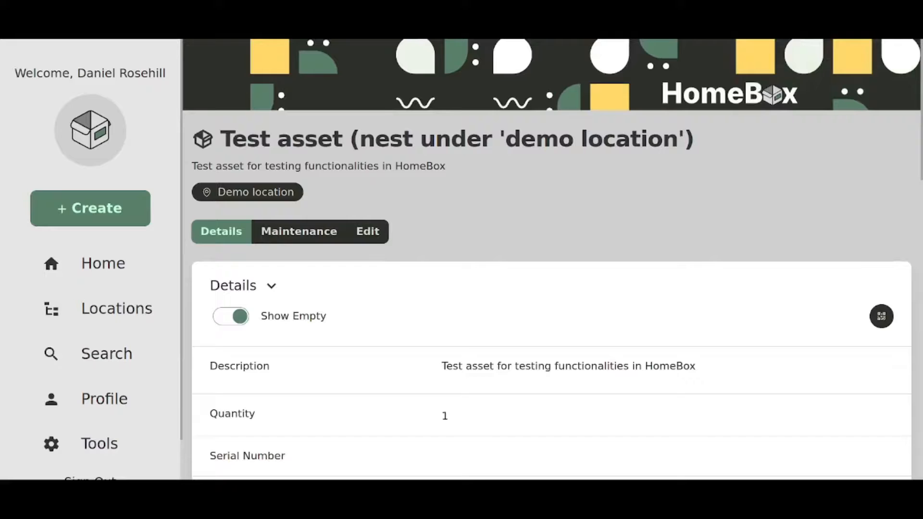
Scroll to the attachments list showing Test file.txt and Test user manual.pdf
{"action": "scroll", "scroll_direction": "down", "scroll_amount": 3}
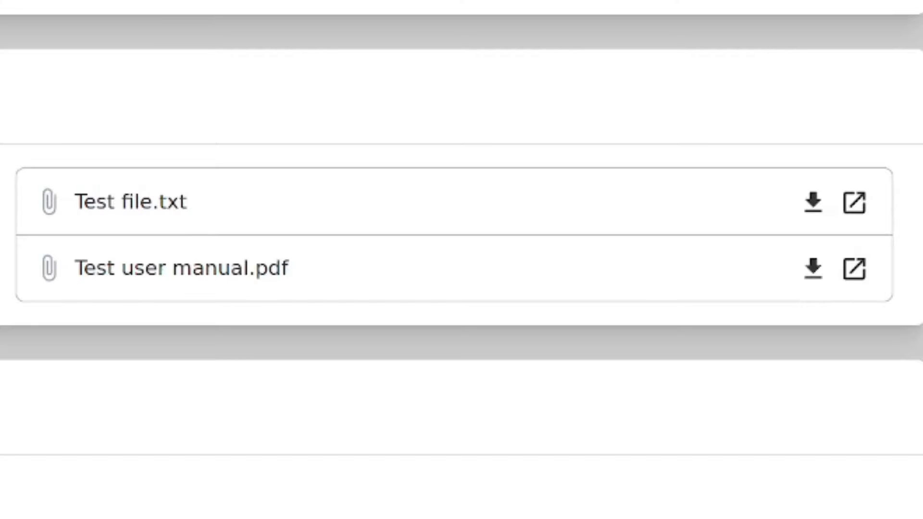
{"action": "mouse_move", "coordinate": [855, 203]}
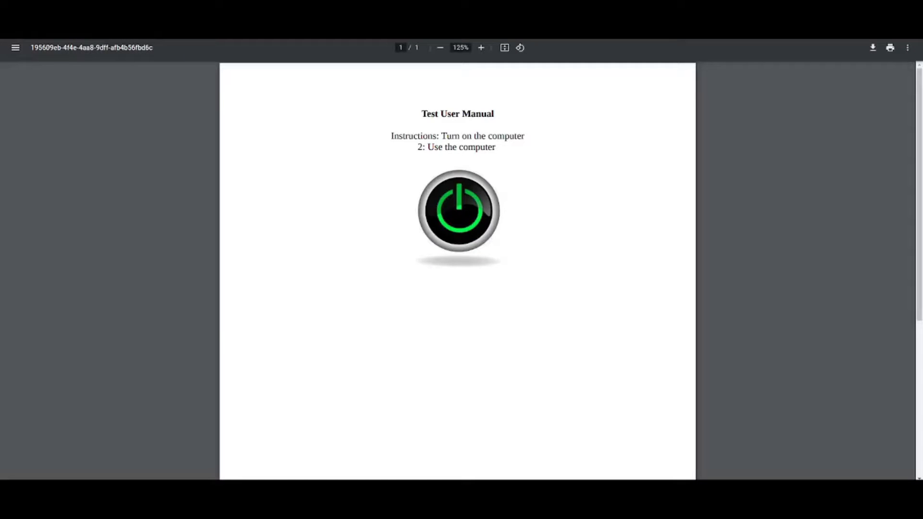
Zoom in on the attached Test User Manual PDF in Chrome's viewer
{"action": "left_click", "coordinate": [481, 48]}
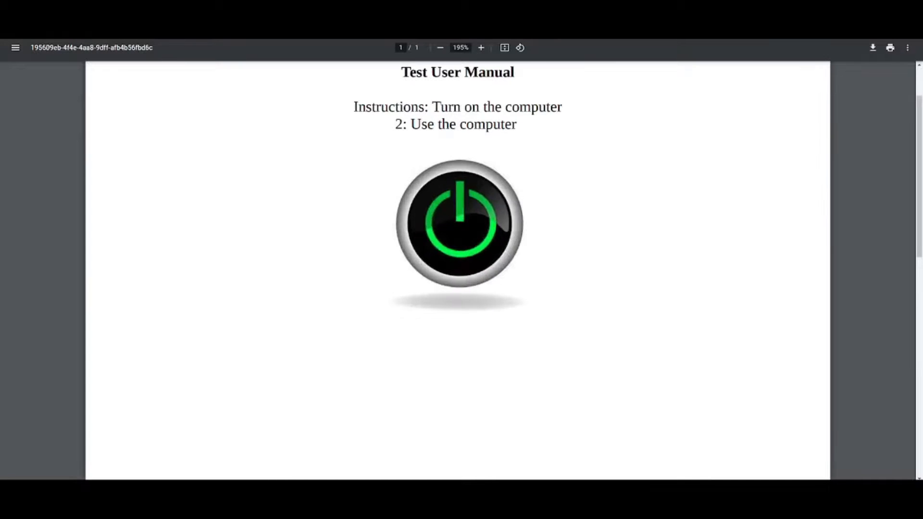